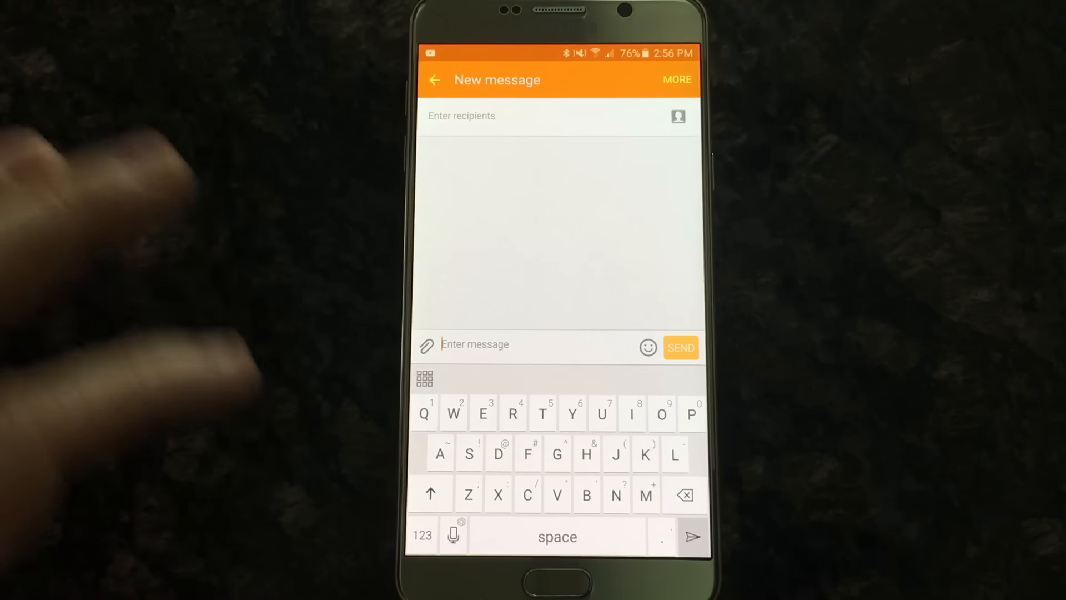
# Reveal the Clipboard, Documents, Contacts and Translator icons on the keyboard bar
pyautogui.click(424, 378)
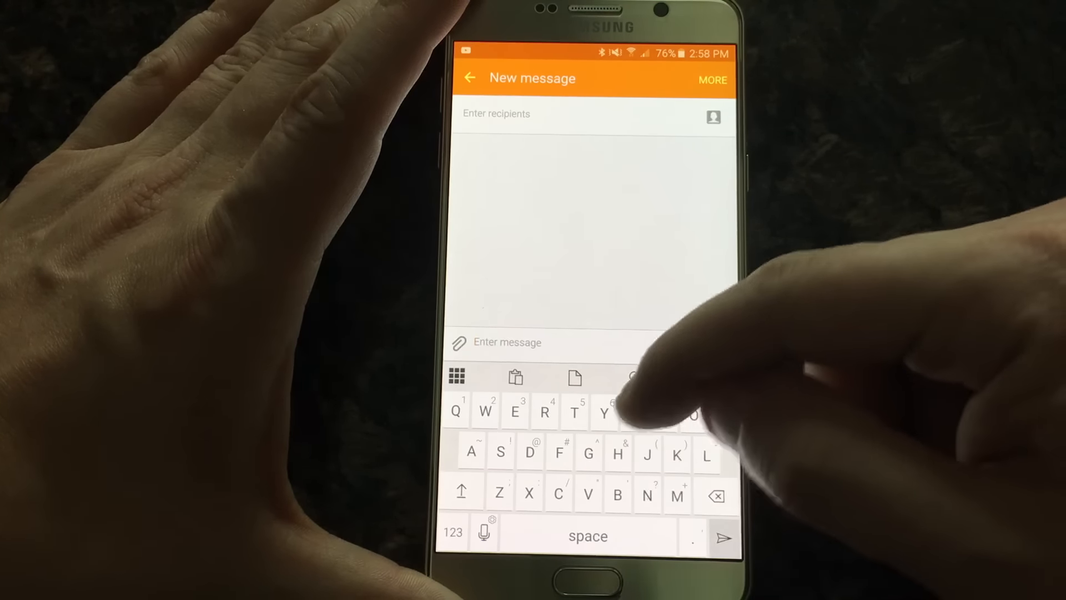
# Open the keyboard's local contacts search for the Office sign-in email field
pyautogui.write('(')
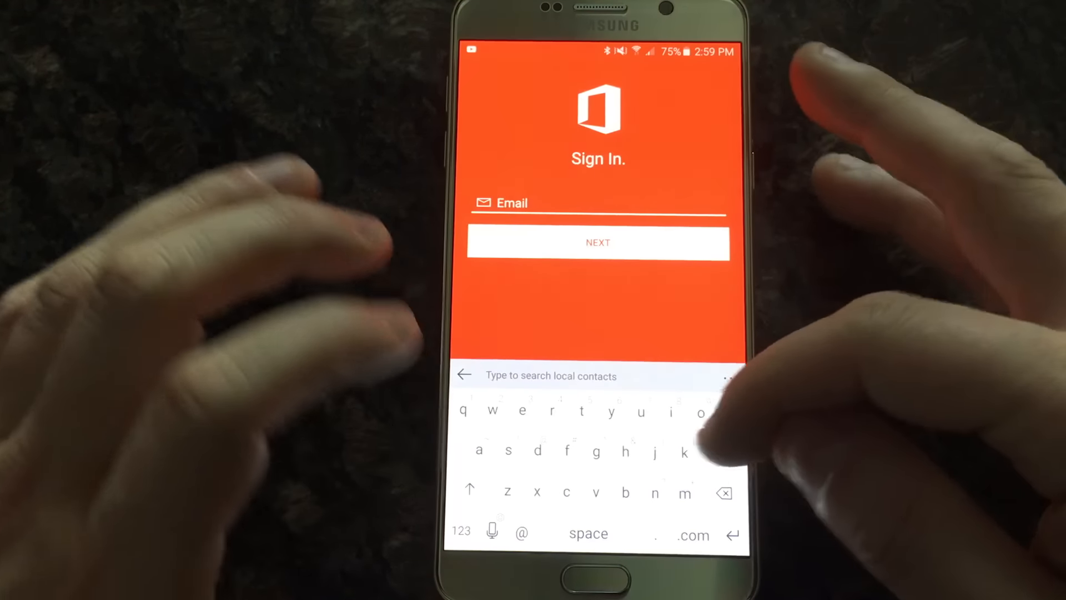
# Leave contacts and open the Translator tool set to translate into Spanish
pyautogui.write('a')
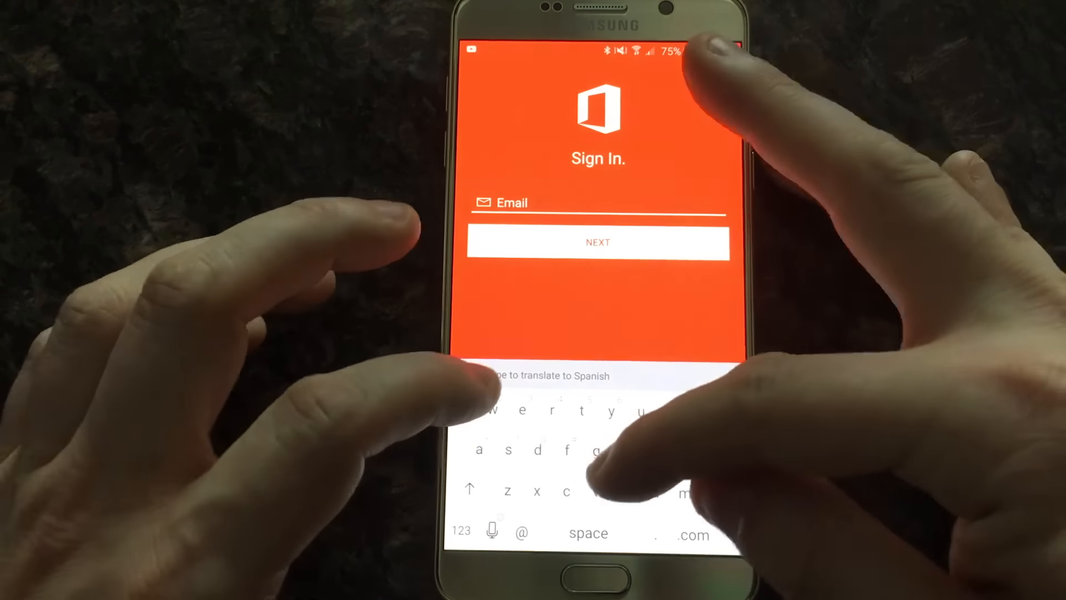
# Type 'hello' into the email field and open the translator's Change Language Settings
pyautogui.write('he')
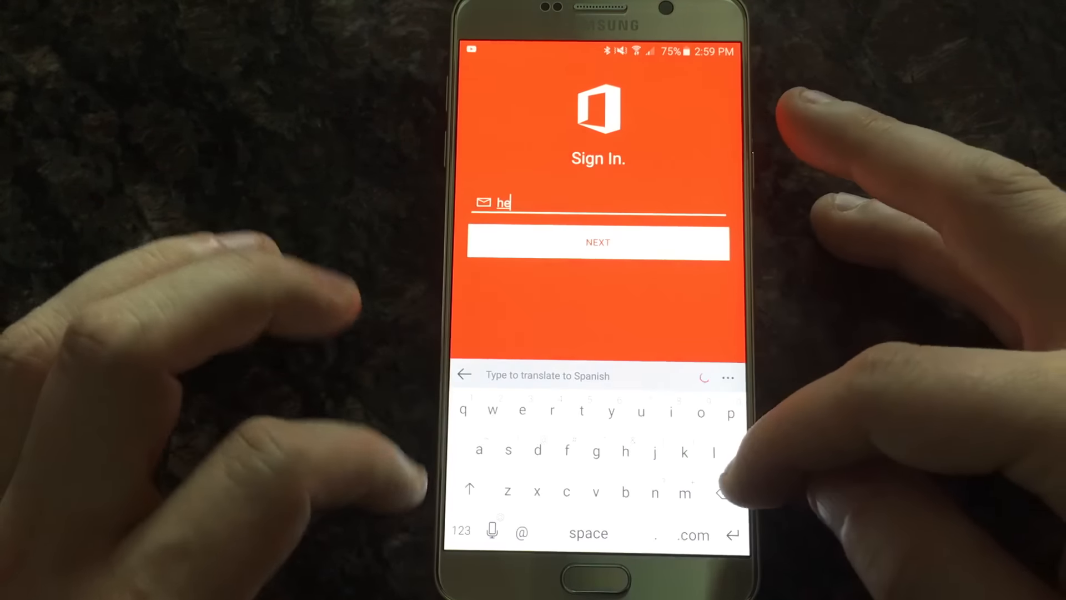
pyautogui.write('llo')
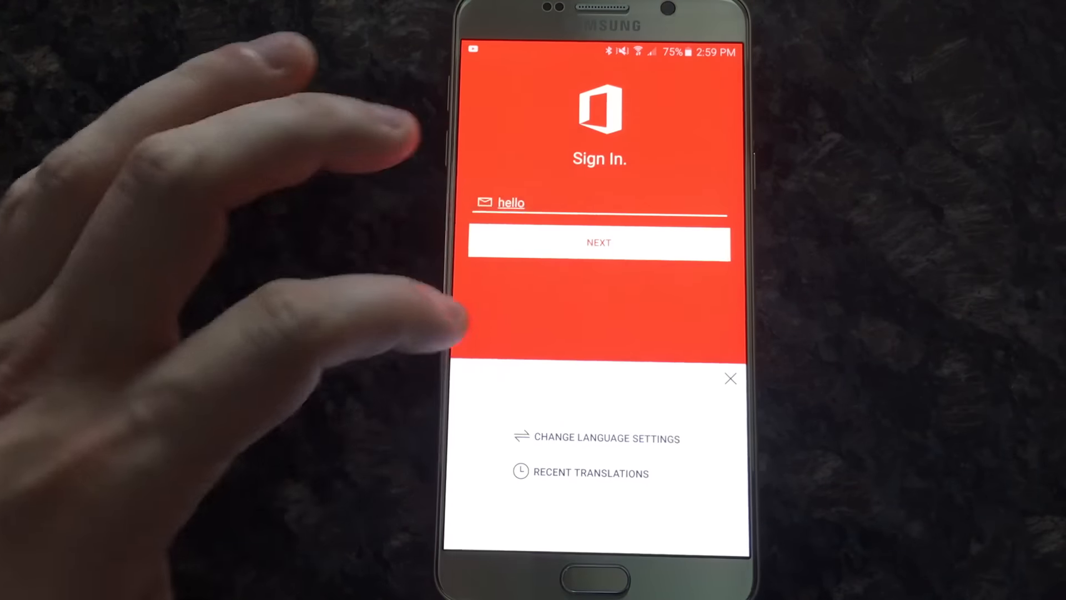
pyautogui.click(595, 438)
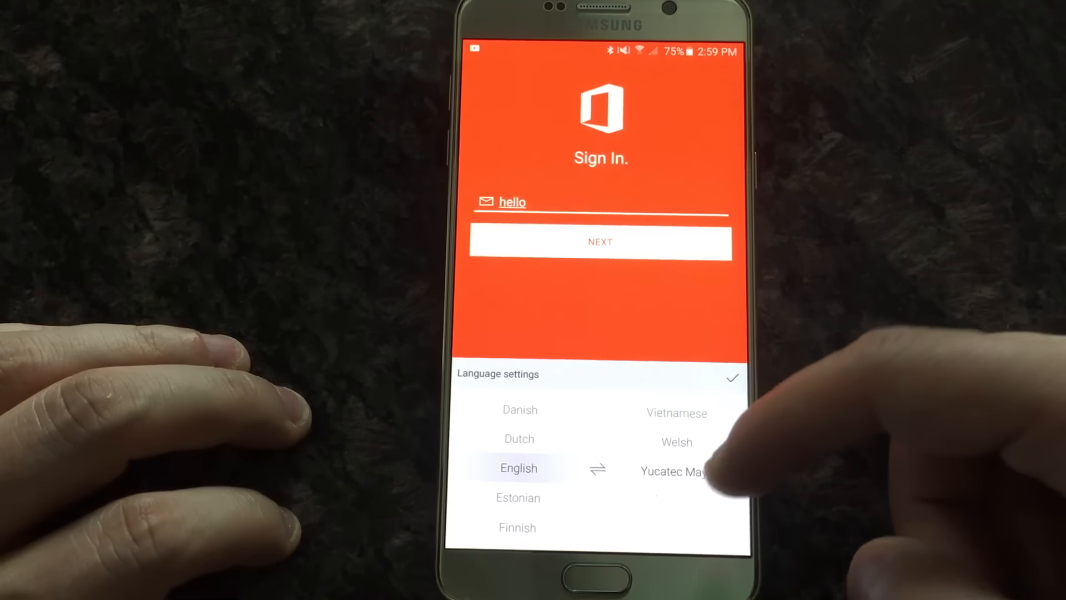
# Scroll the translation language lists, then go Home to the Apps drawer
pyautogui.scroll(-3)
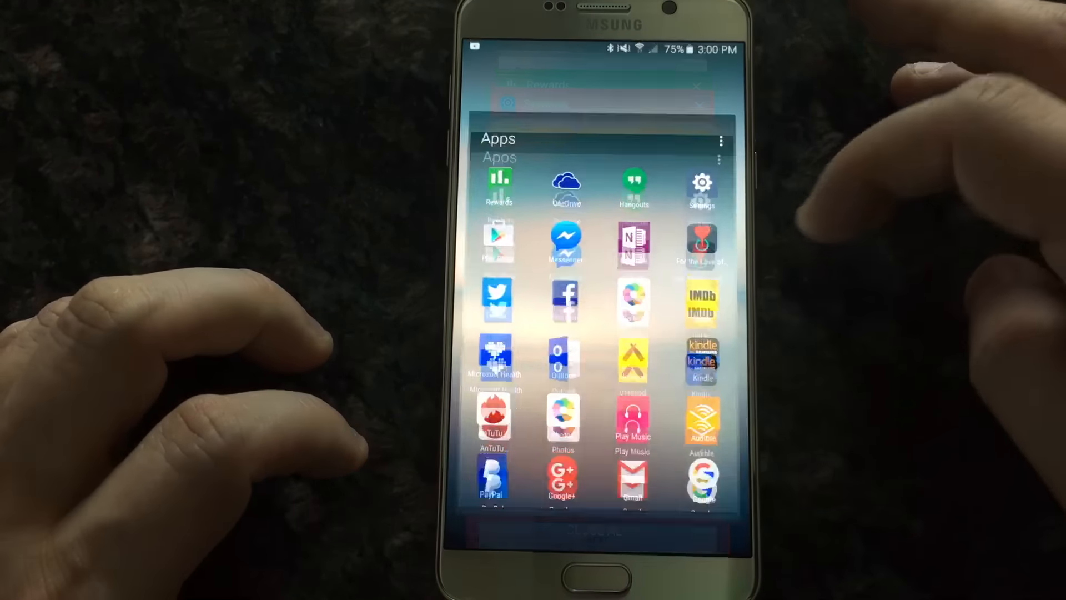
# Open the Hub Keyboard app's FEEDBACK page in Chrome
pyautogui.click(498, 576)
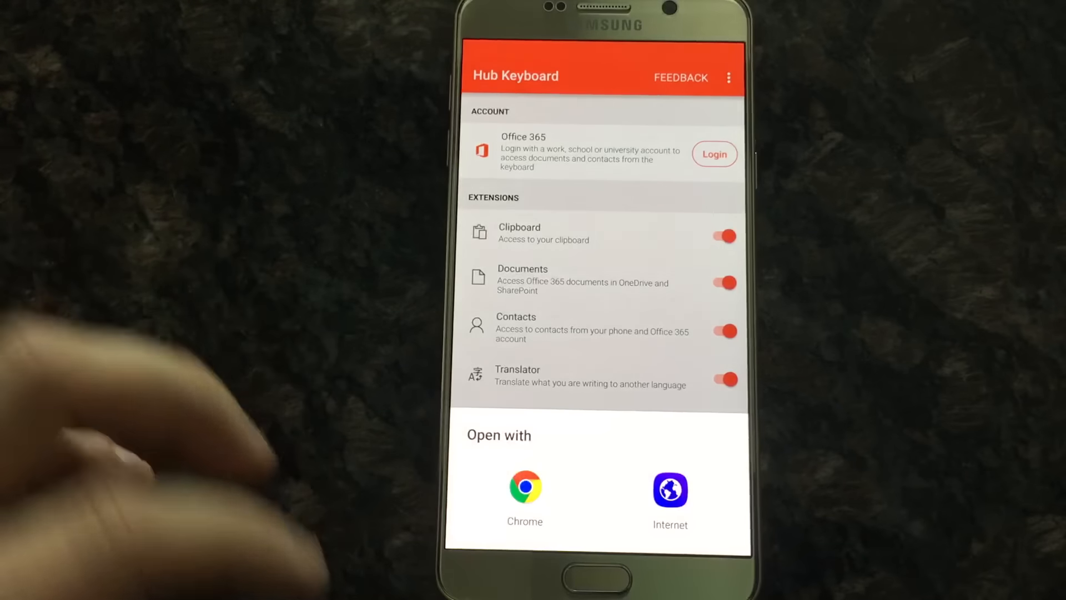
pyautogui.click(524, 488)
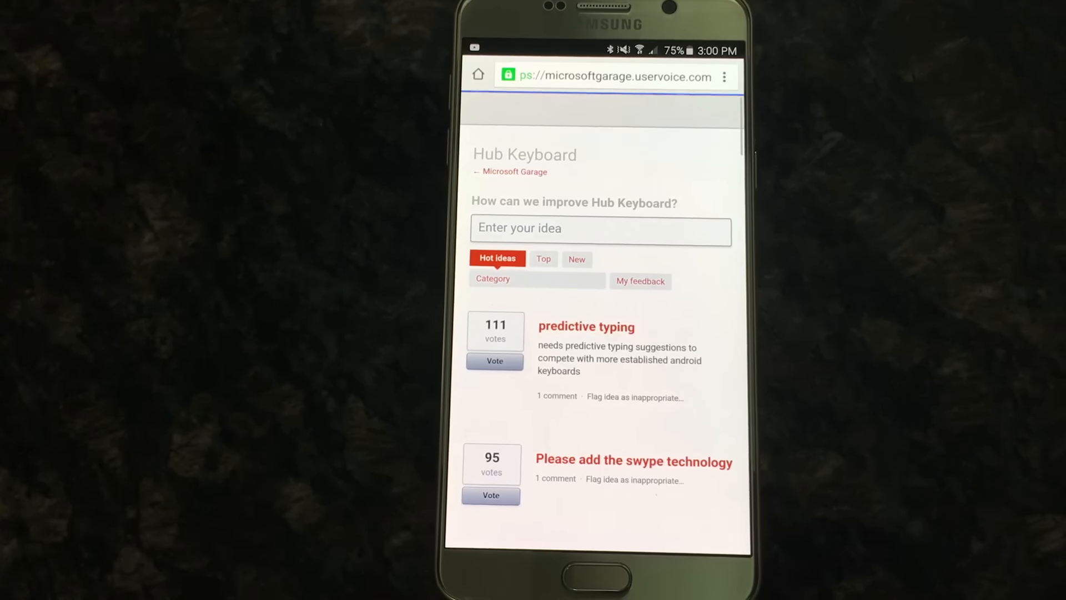